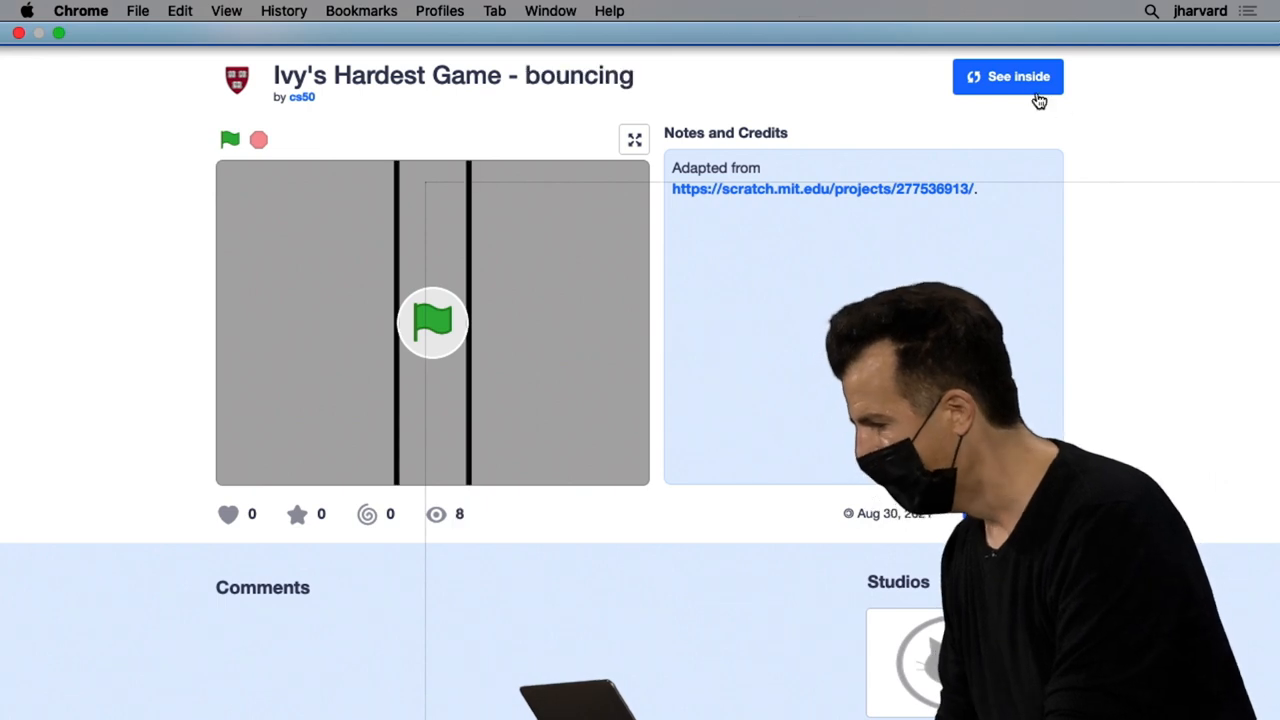
# - See inside the bouncing project and run it so the Yale logo bounces between the walls
pyautogui.click(1008, 76)
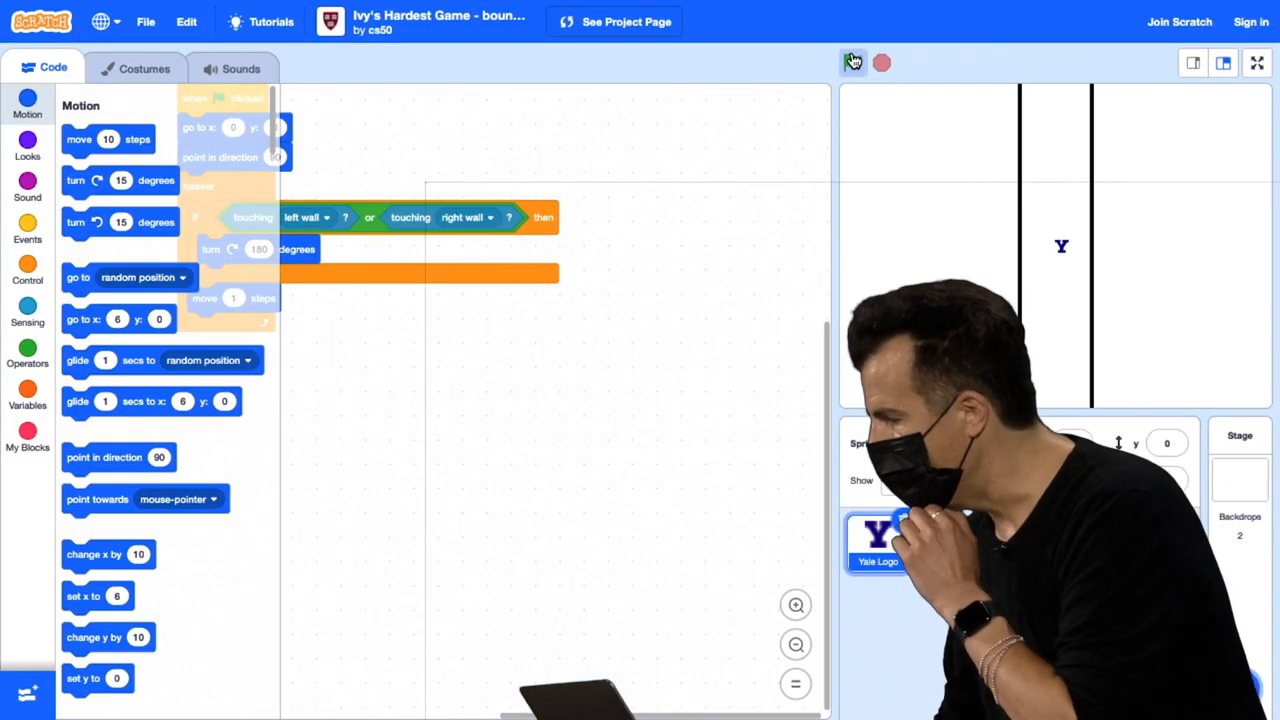
pyautogui.click(1256, 62)
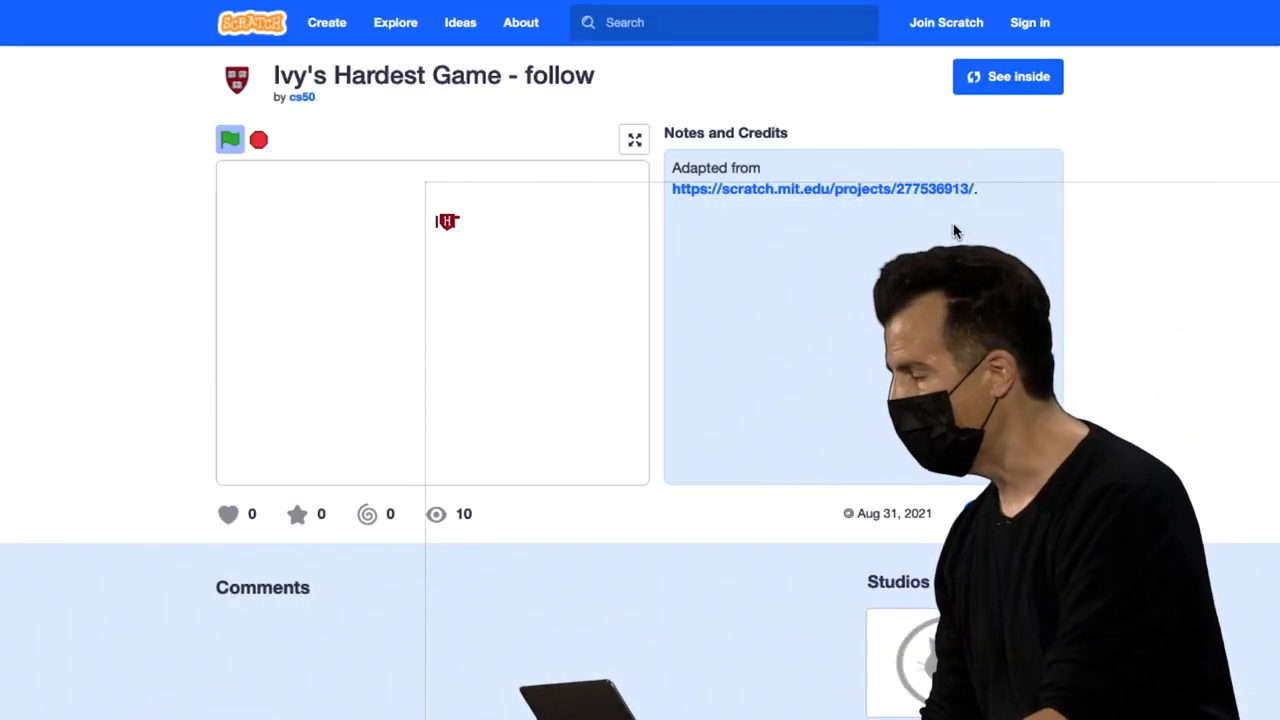
# - See inside the follow project and restart it several times so MIT chases Harvard from new spots
pyautogui.click(1008, 76)
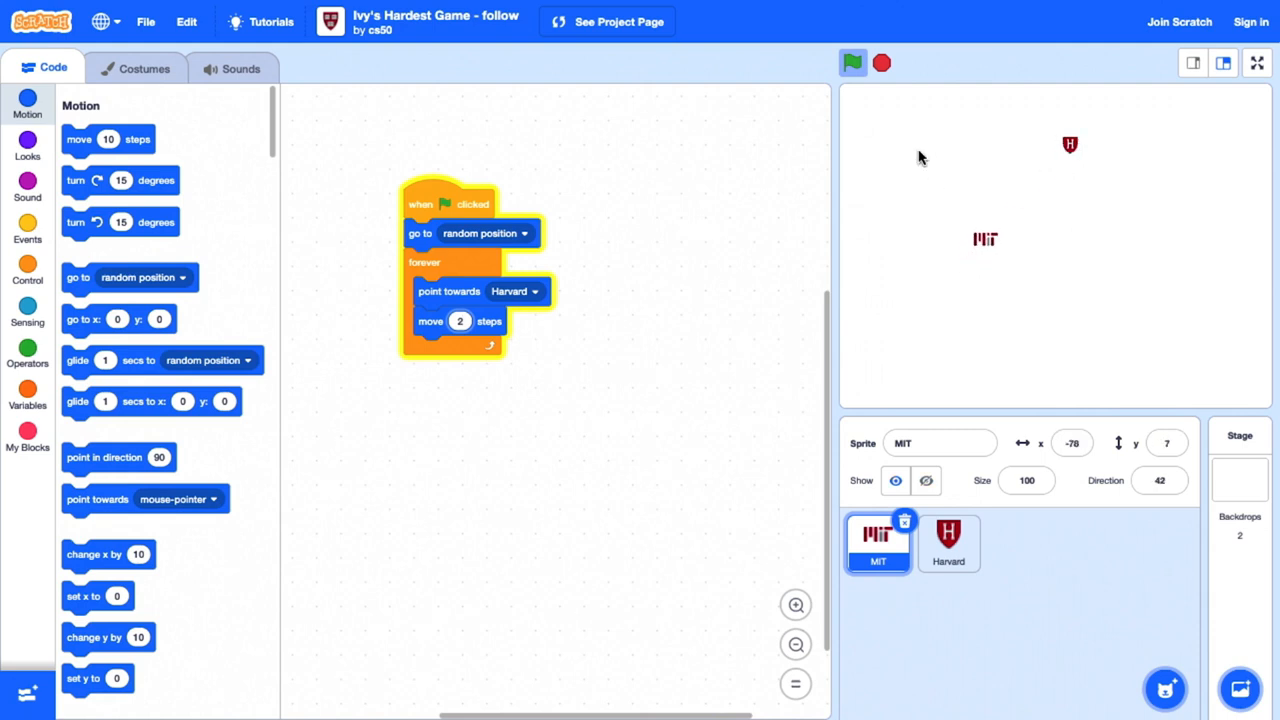
pyautogui.click(852, 62)
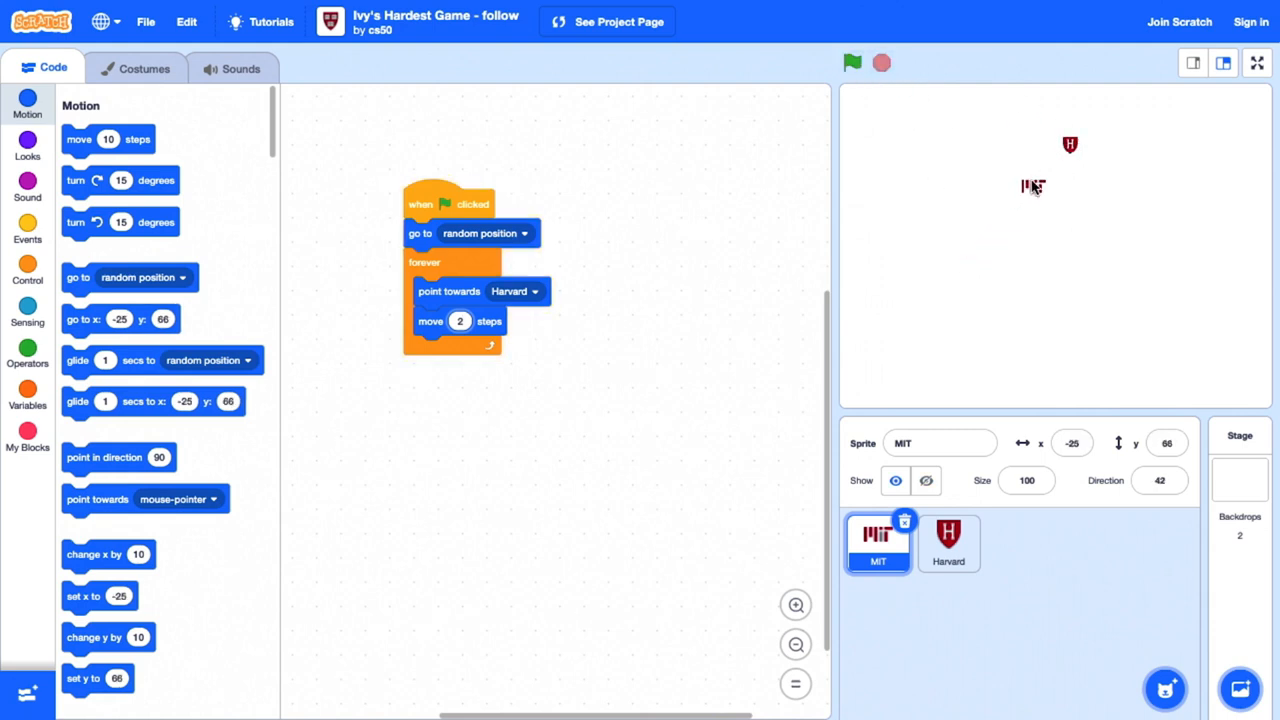
pyautogui.click(852, 62)
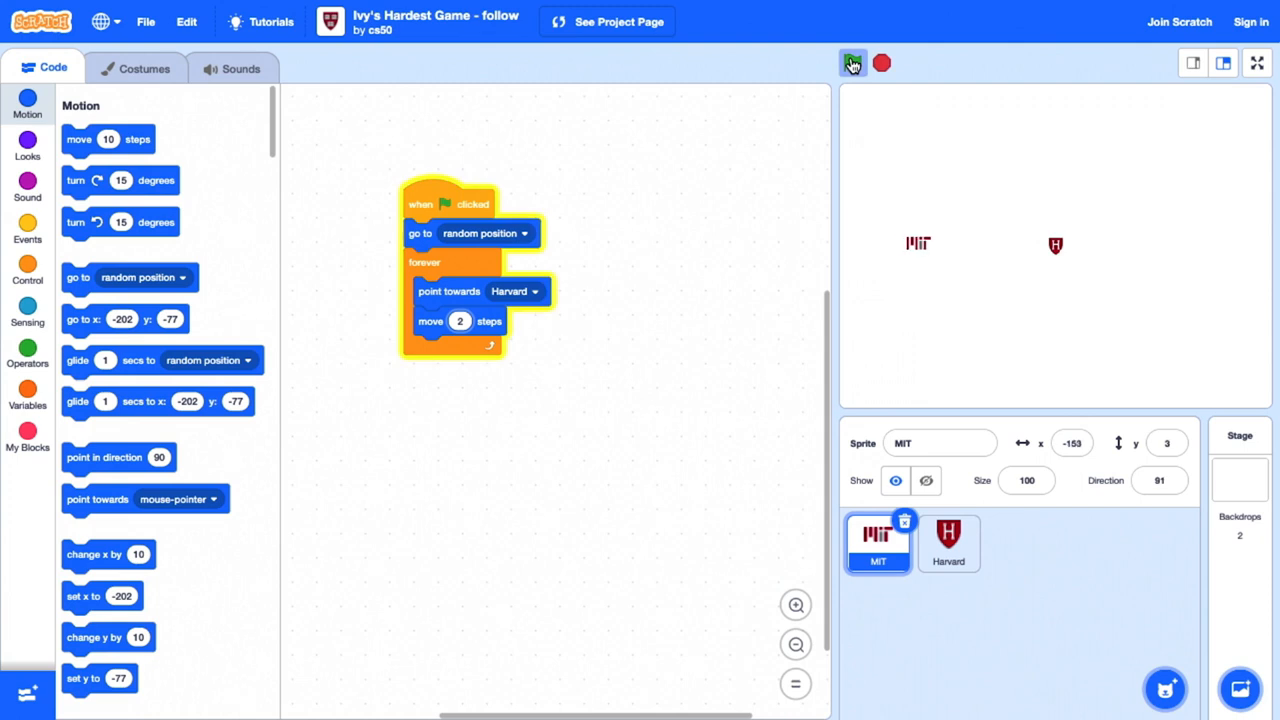
pyautogui.click(852, 62)
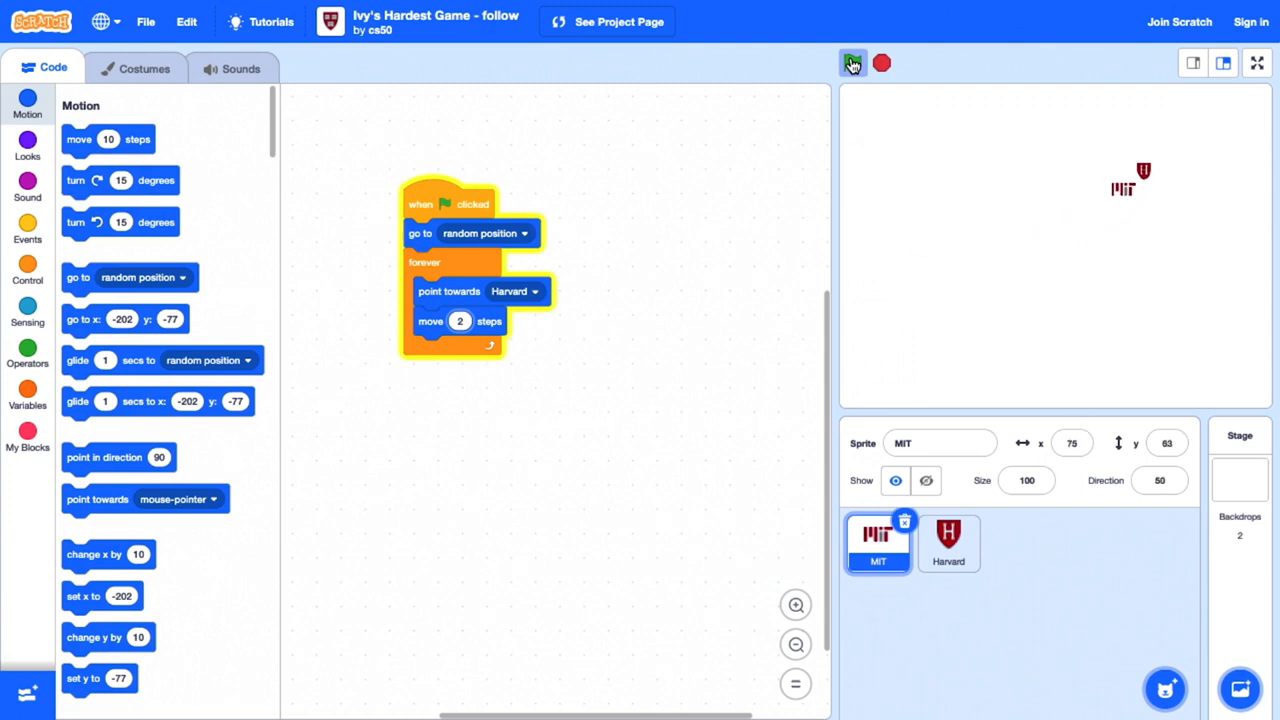
pyautogui.click(852, 62)
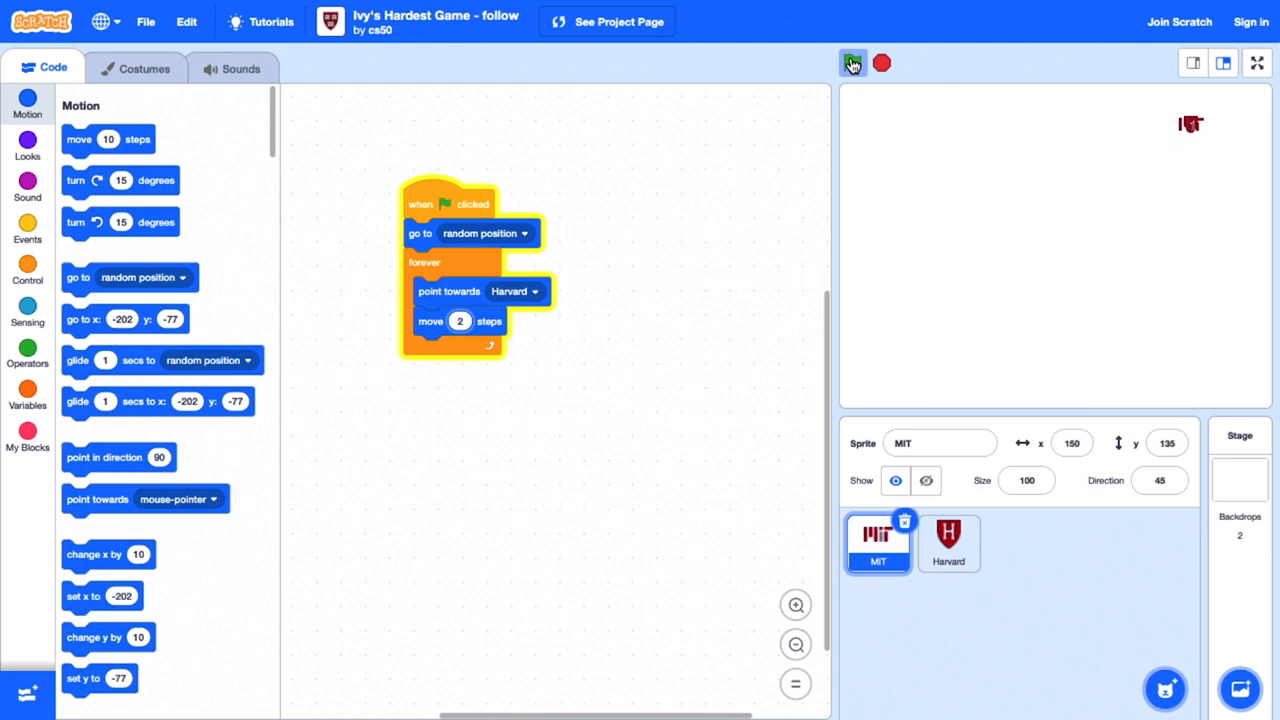